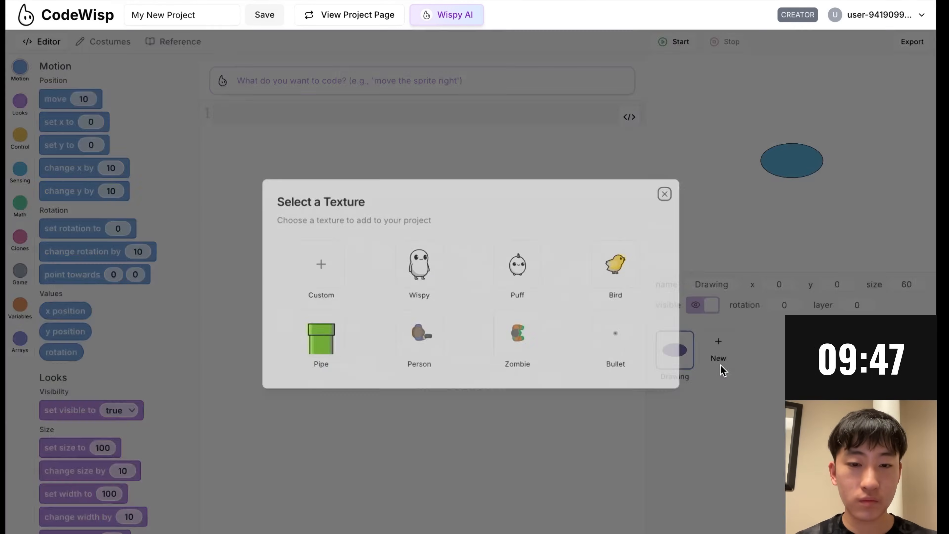
# Start a blank custom texture and pick a fill colour to draw the cow
pyautogui.click(321, 272)
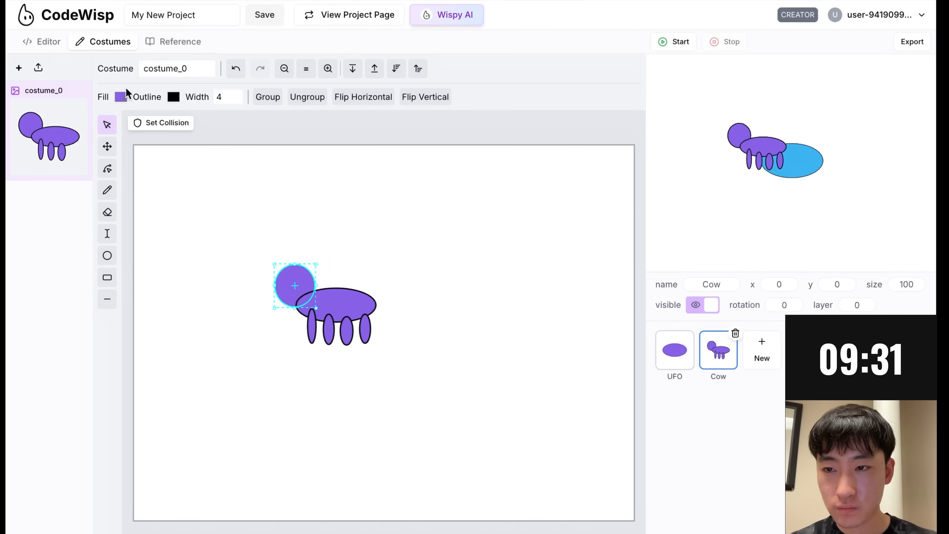
pyautogui.click(121, 97)
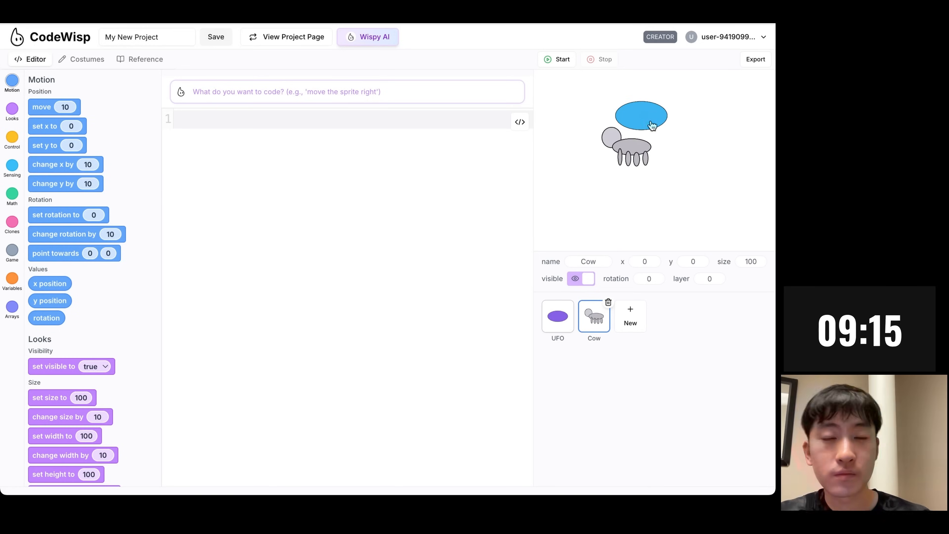
# Prompt Wispy AI on the UFO with 'mouse' and write 'clone.x = 0' in the Cow's onCloneStart
pyautogui.click(557, 316)
pyautogui.write('forever follow')
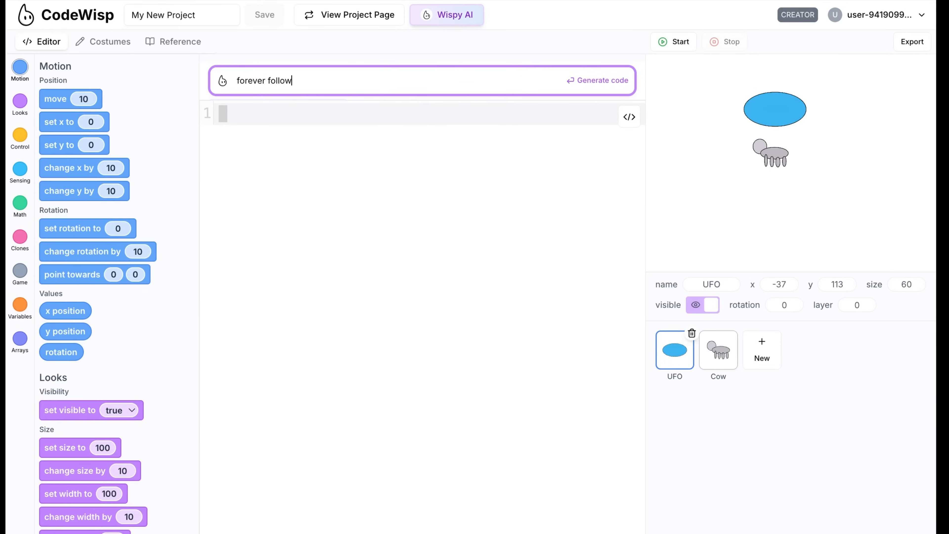
pyautogui.write('mouse')
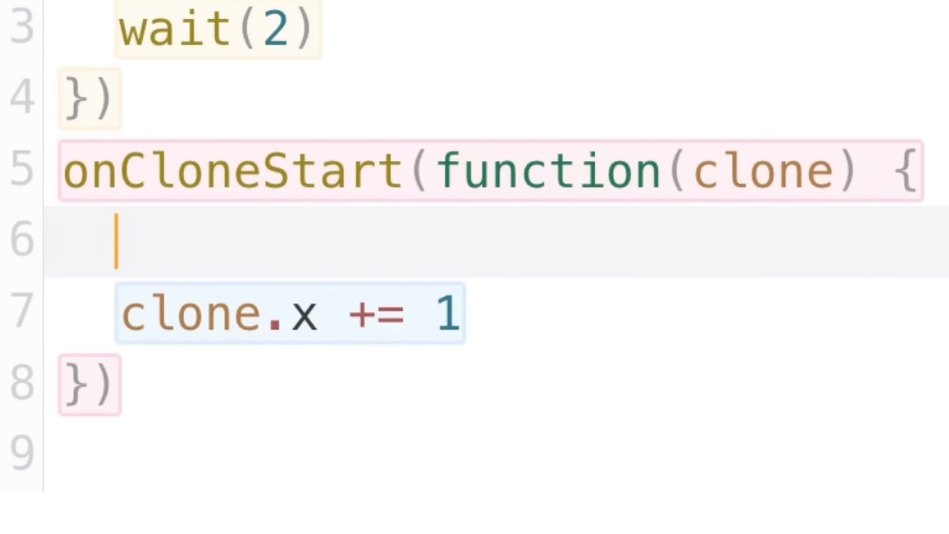
pyautogui.write('clone.x = 0')
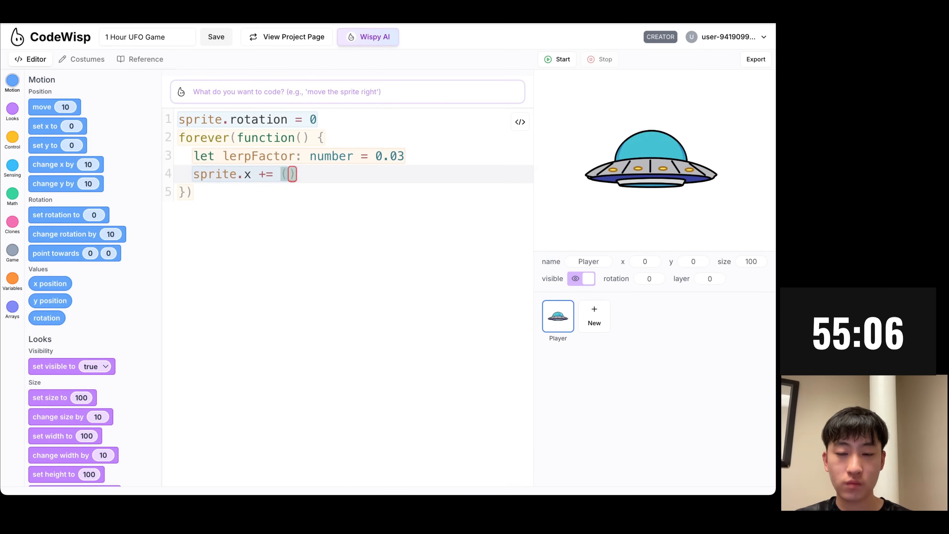
# Create the lean variable for the UFO's horizontal movement and darken the UFO light's outline
pyautogui.click(80, 59)
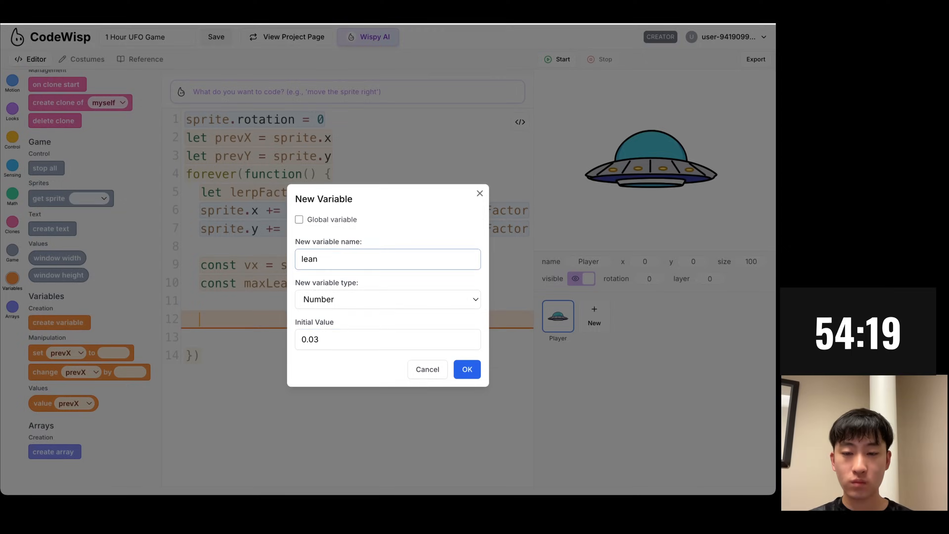
pyautogui.click(87, 59)
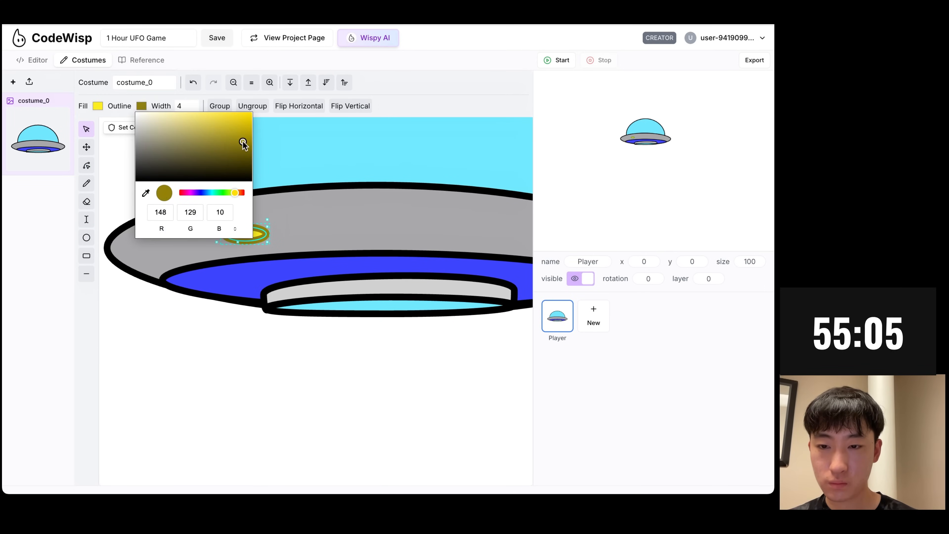
pyautogui.click(38, 60)
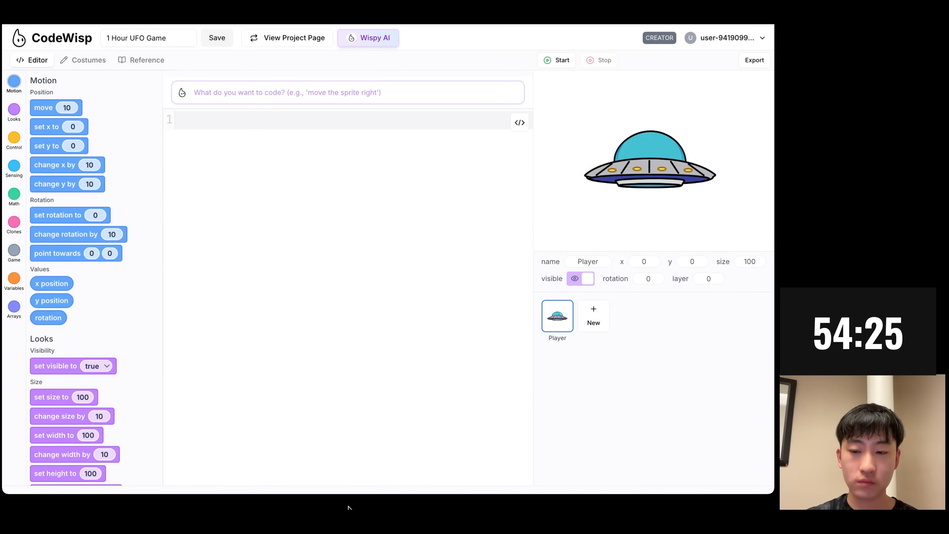
pyautogui.click(88, 59)
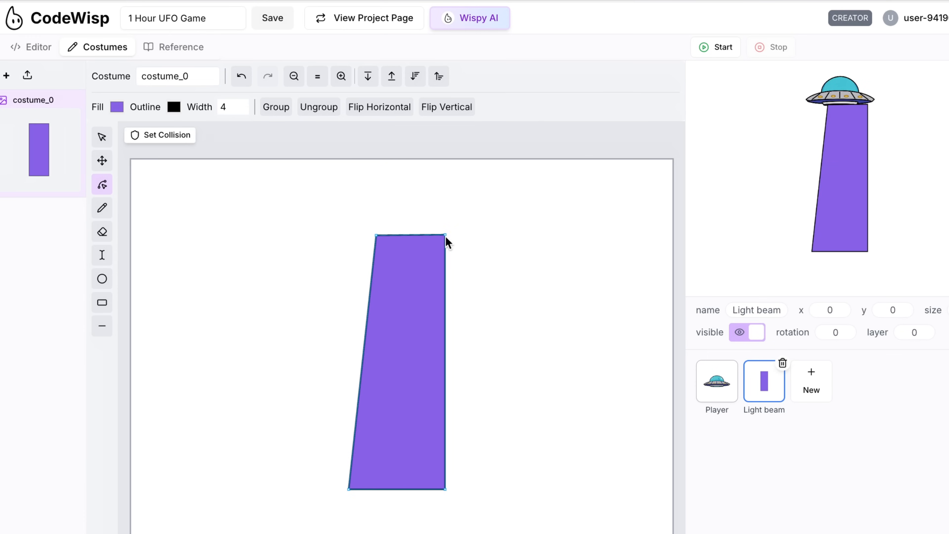
pyautogui.click(115, 107)
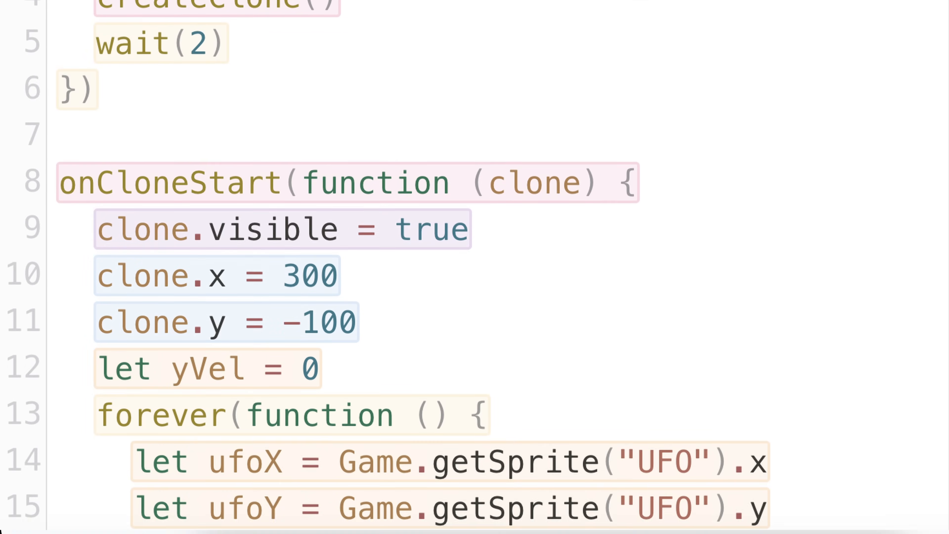
# Edit the Cow's onCloneStart so clones appear at x 300, y -100 and track the UFO
pyautogui.click(119, 149)
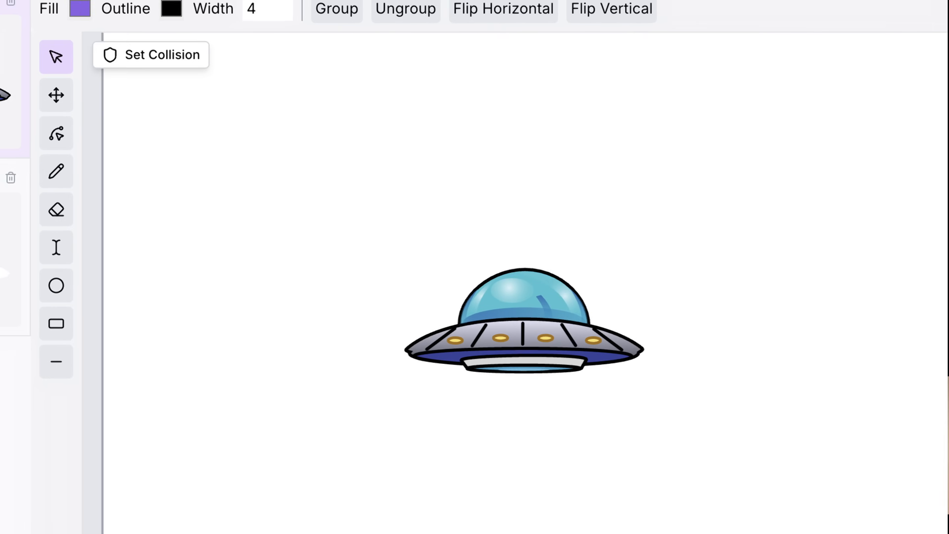
# Switch to the Costumes view to give the UFO its detailed flying-saucer image
pyautogui.click(40, 67)
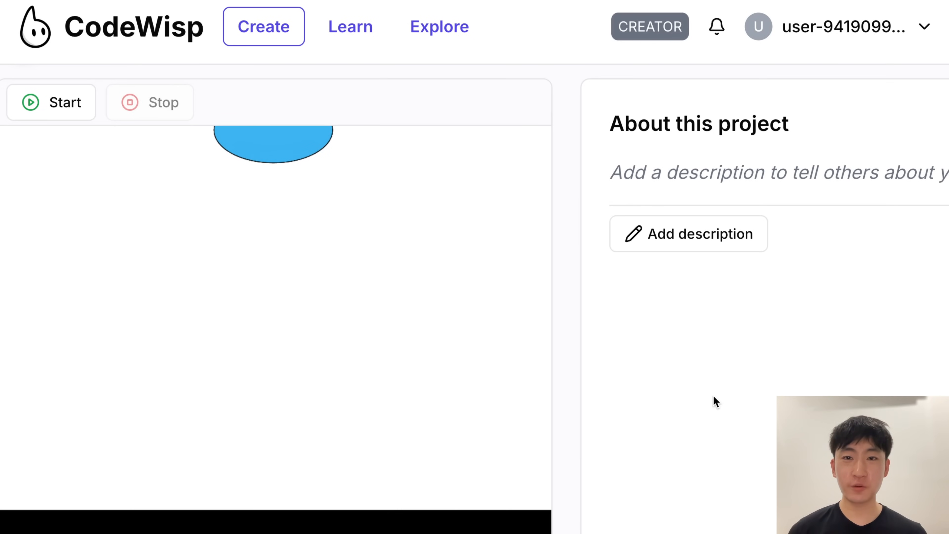
pyautogui.moveTo(394, 200)
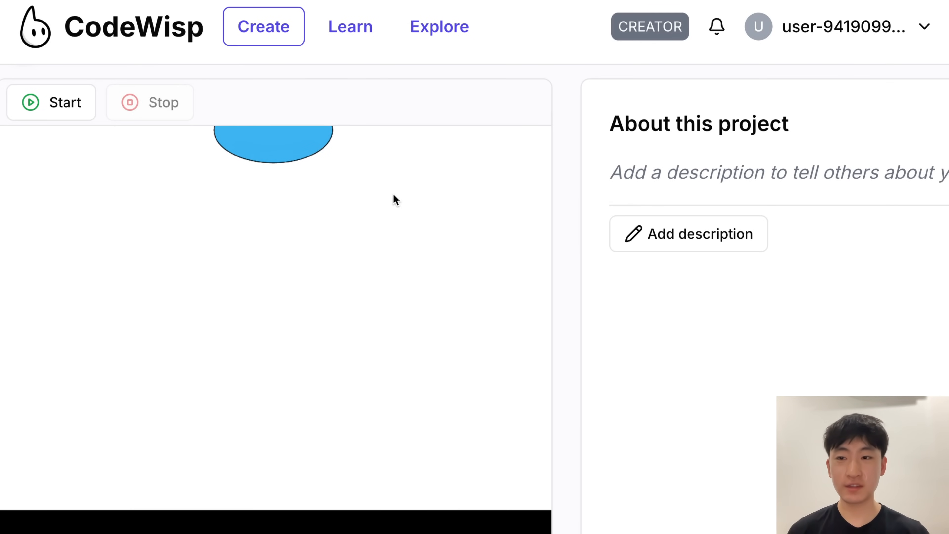
pyautogui.click(51, 102)
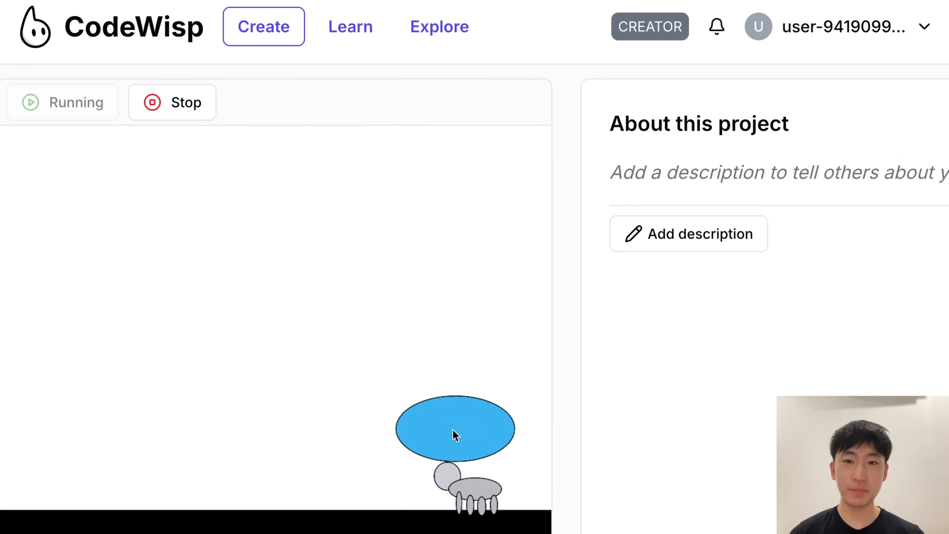
pyautogui.click(172, 102)
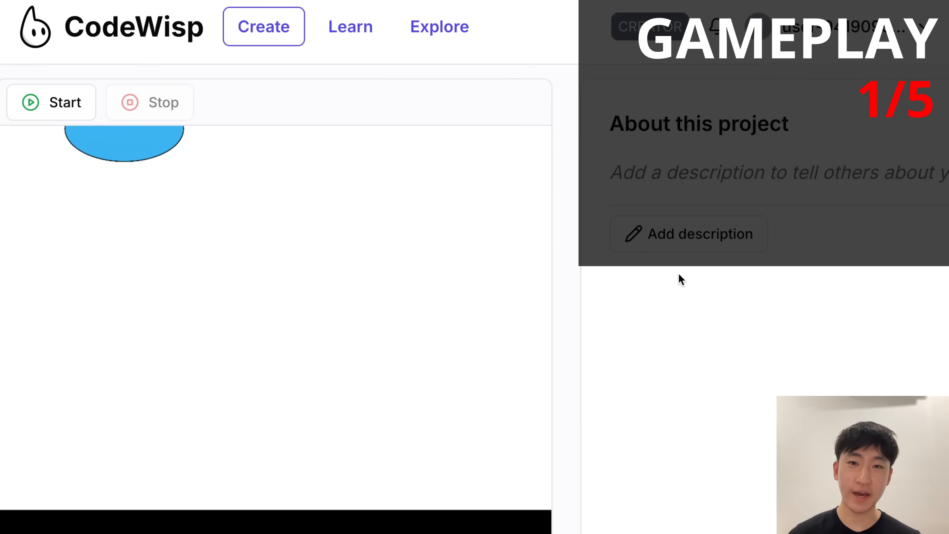
# Replay the first game twice, pulling a cow into the beam, then move to the next game's page
pyautogui.click(51, 102)
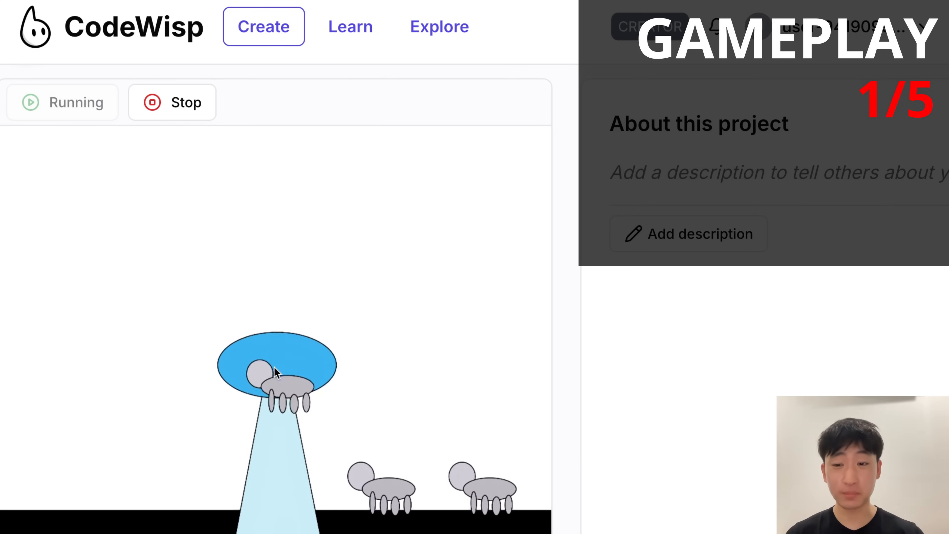
pyautogui.click(172, 102)
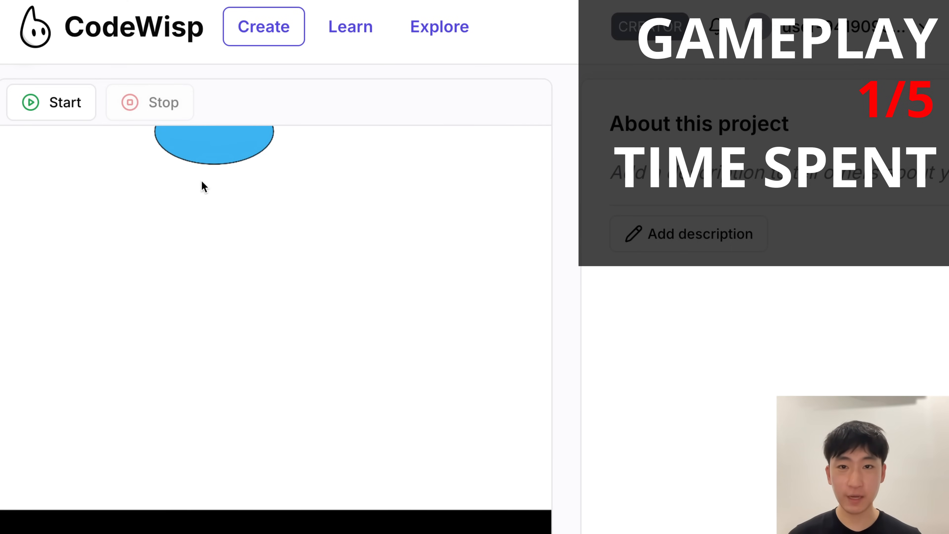
pyautogui.click(51, 102)
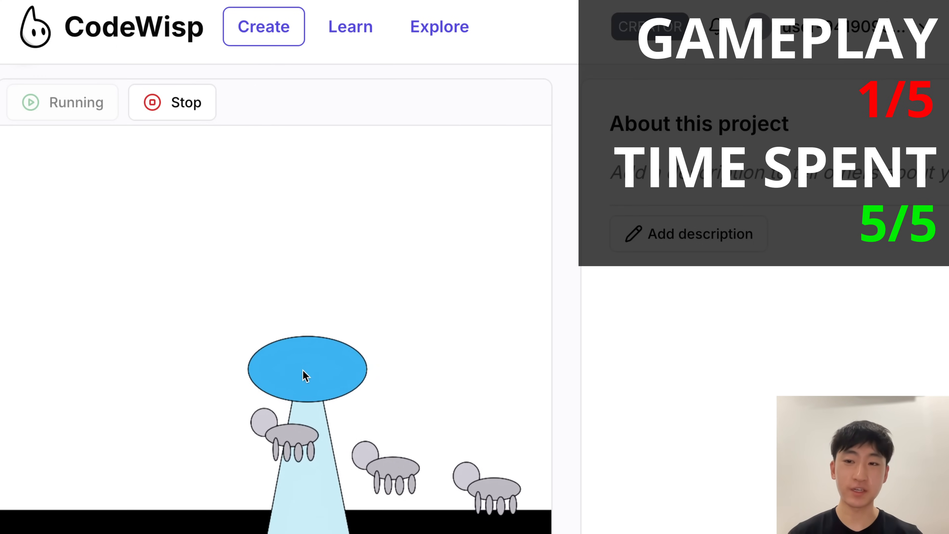
pyautogui.click(172, 102)
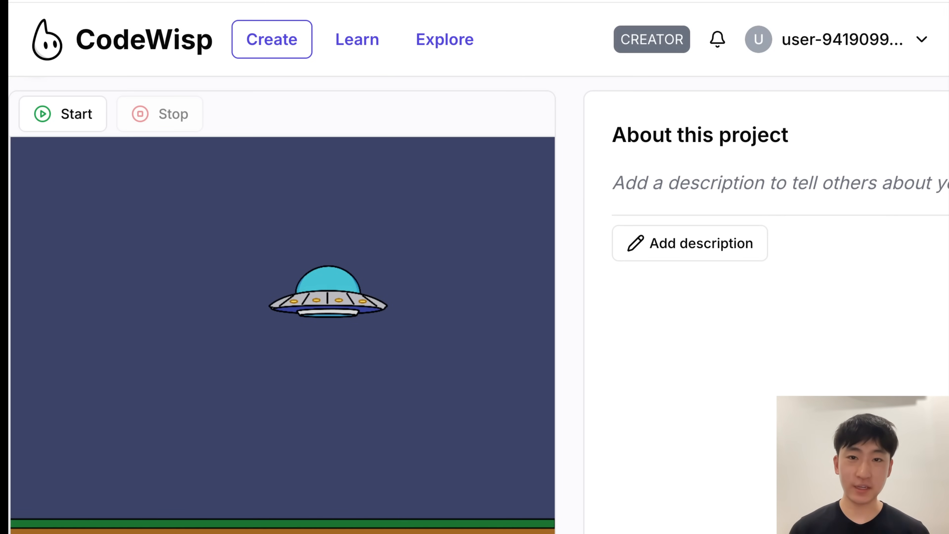
# Run the dark-sky UFO game, beaming up cows under farmer fire, restarting it twice
pyautogui.click(62, 113)
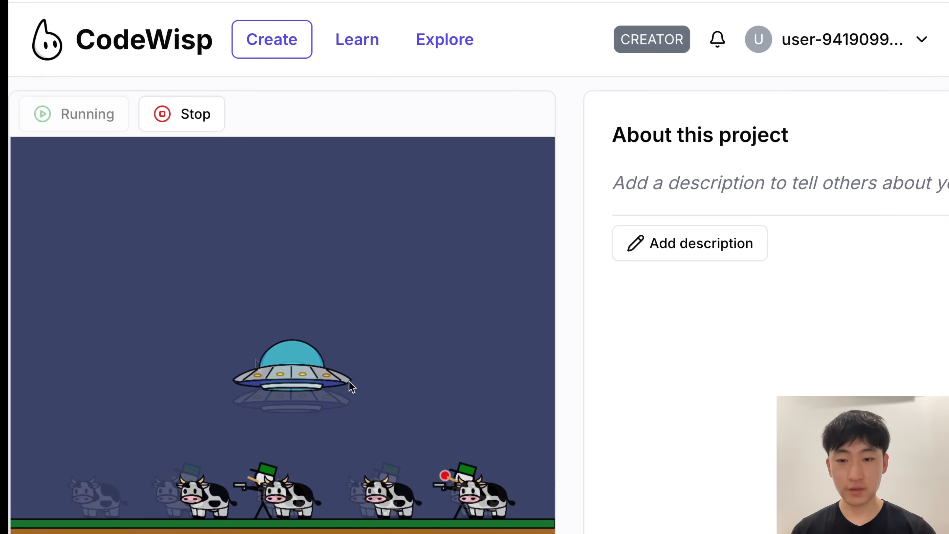
pyautogui.click(181, 114)
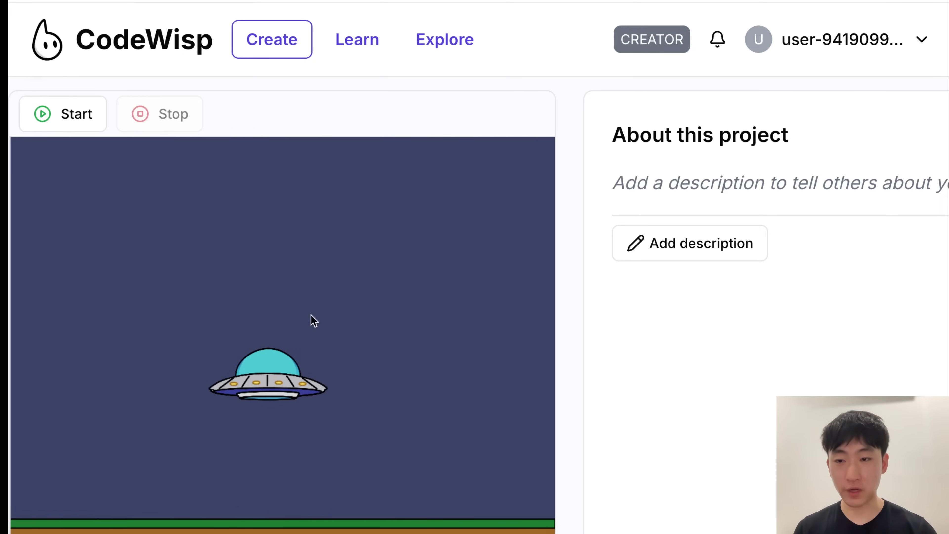
pyautogui.click(63, 114)
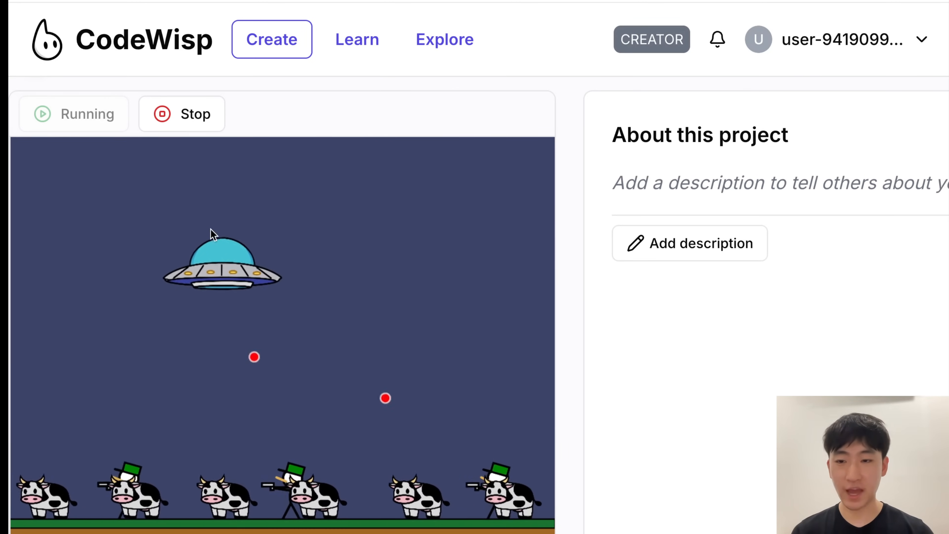
pyautogui.click(182, 113)
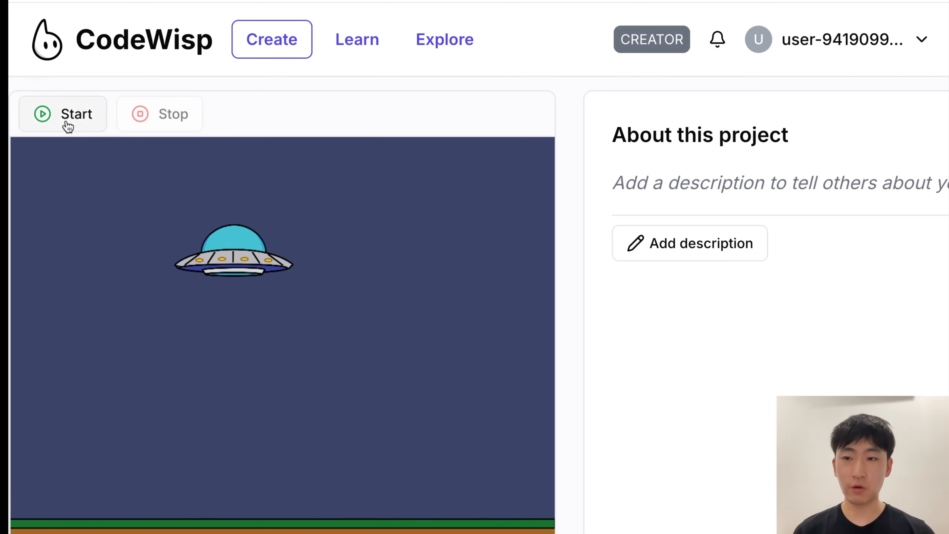
pyautogui.click(64, 113)
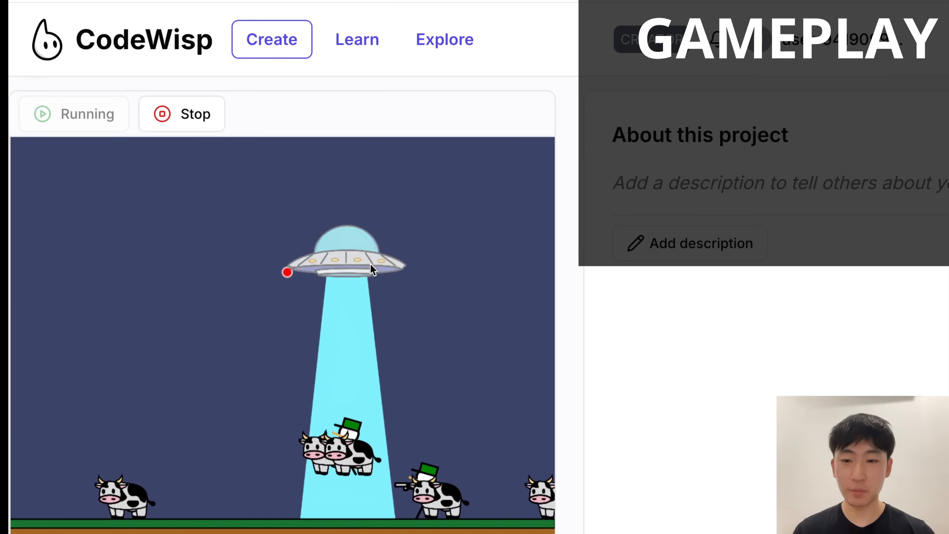
# Stop and rerun the UFO game, abducting more cows, then end the run
pyautogui.click(182, 114)
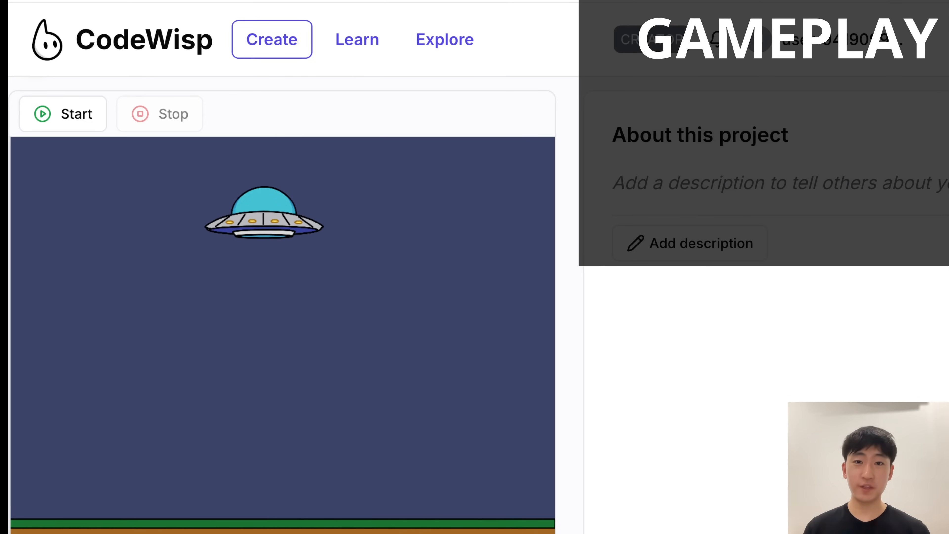
pyautogui.click(63, 113)
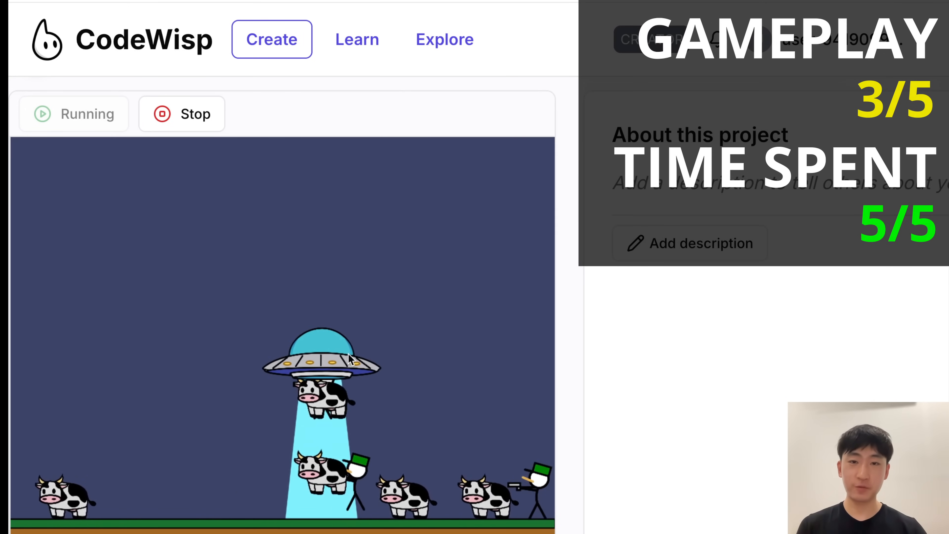
pyautogui.click(181, 114)
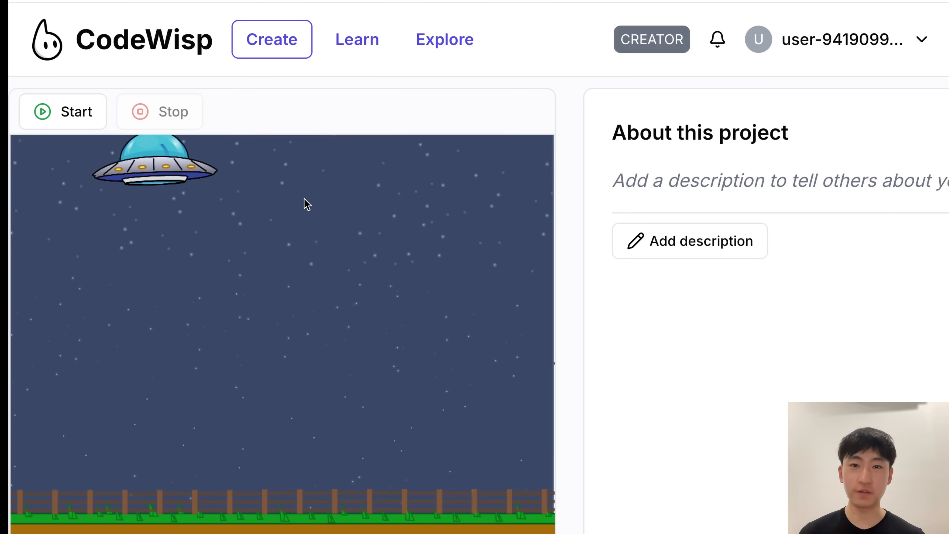
# Start the starry-sky fenced UFO game and abduct cows to raise the score to 3300
pyautogui.click(62, 111)
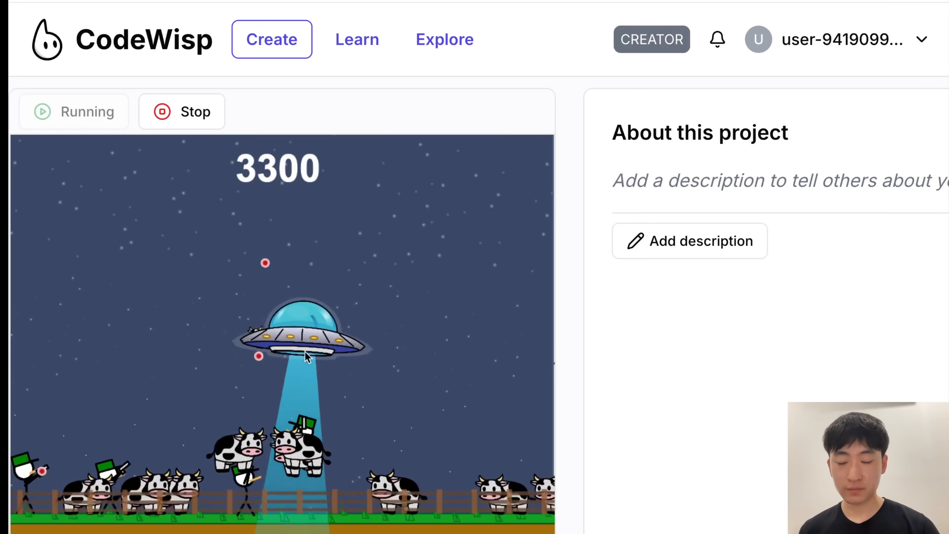
pyautogui.click(74, 111)
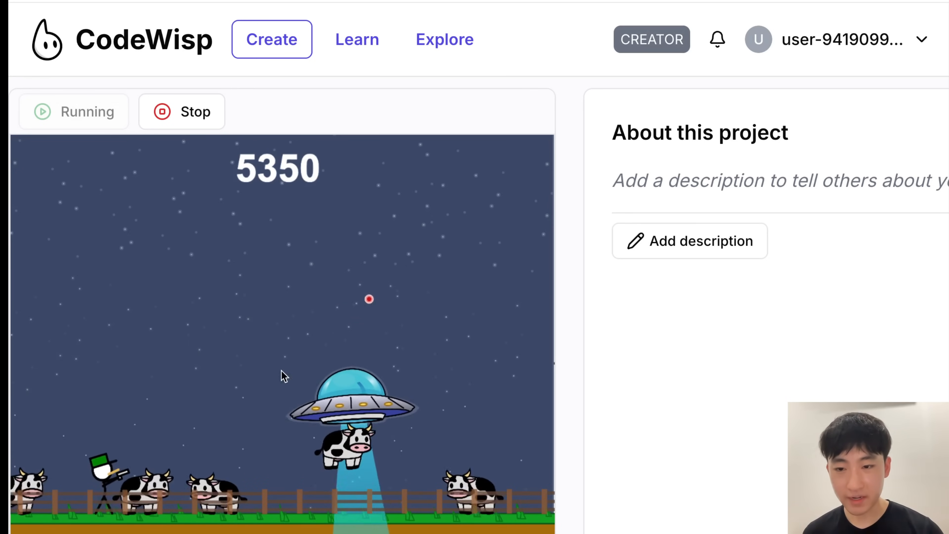
pyautogui.moveTo(512, 321)
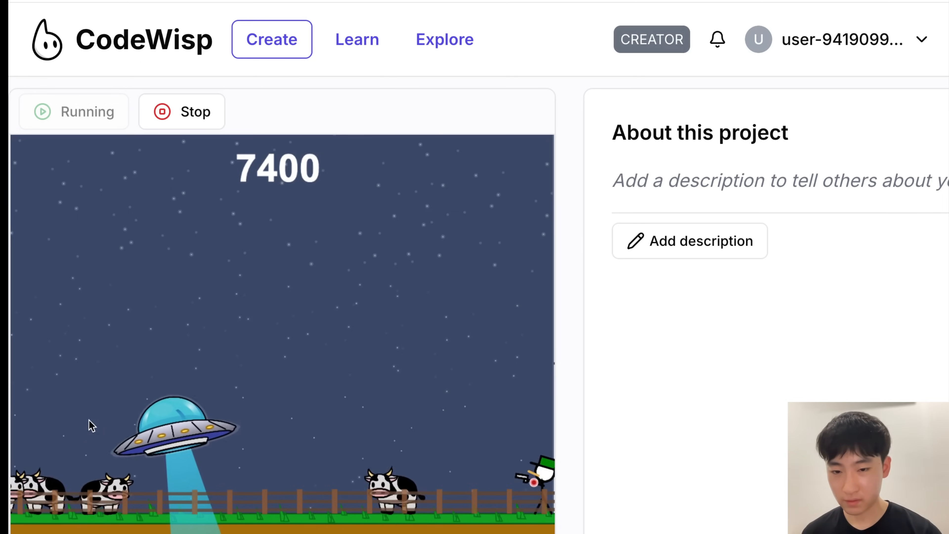
pyautogui.moveTo(421, 328)
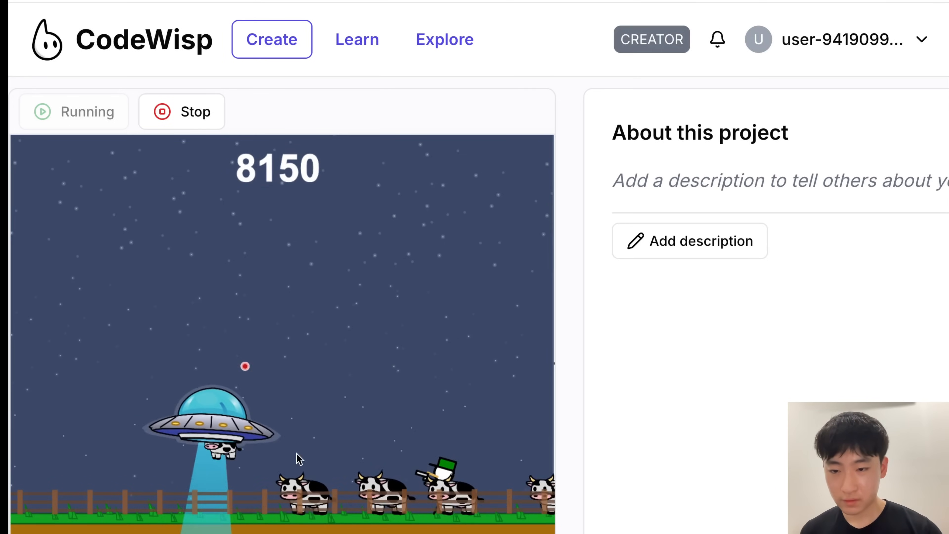
# End the run once the score has reached 8150
pyautogui.click(182, 111)
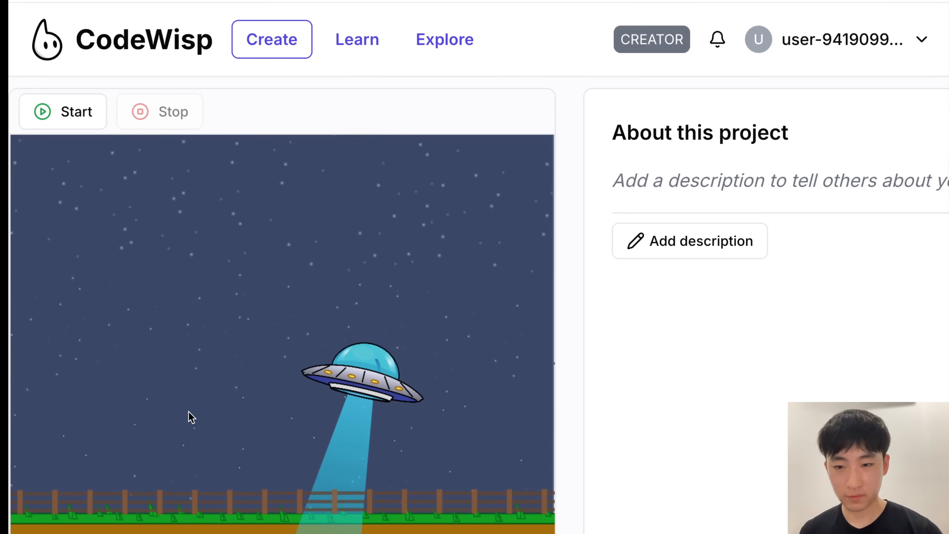
pyautogui.click(62, 111)
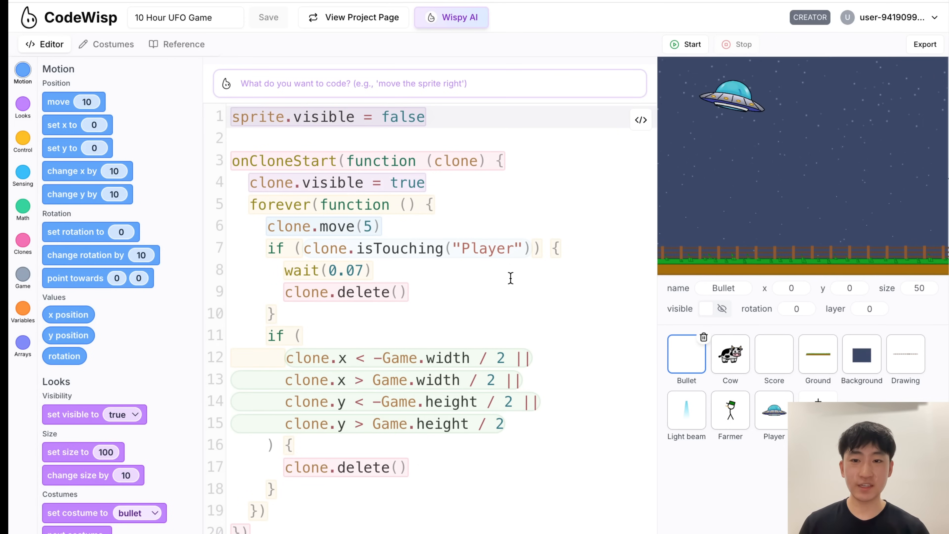
pyautogui.moveTo(580, 449)
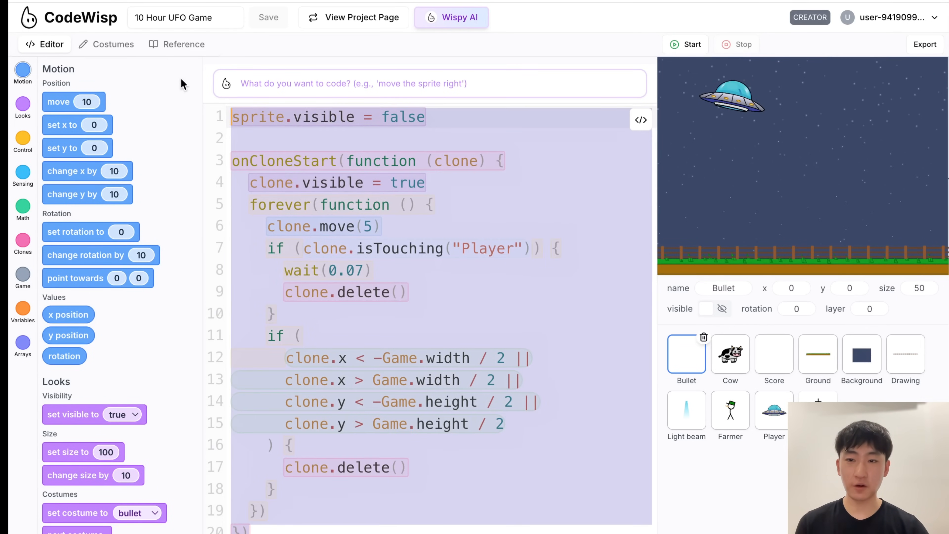
pyautogui.click(730, 355)
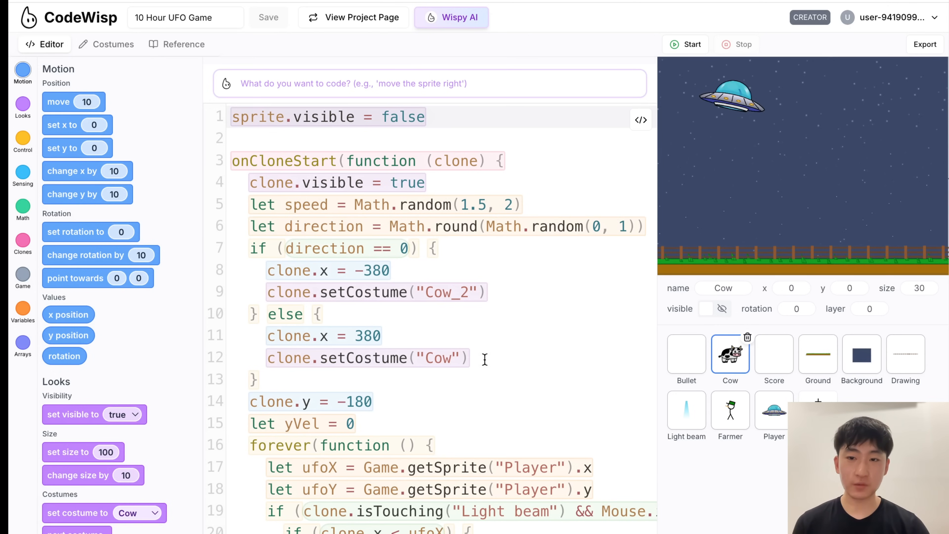
pyautogui.scroll(-3)
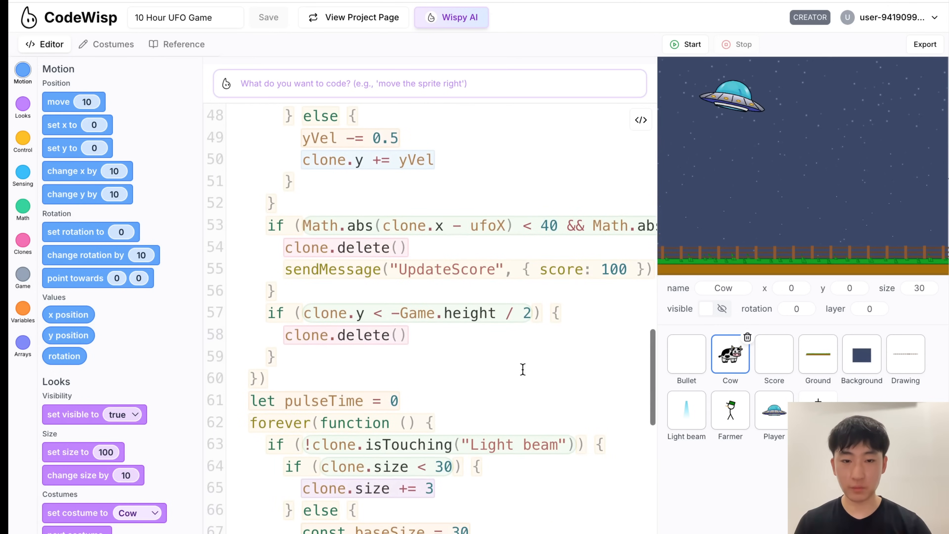
pyautogui.click(773, 355)
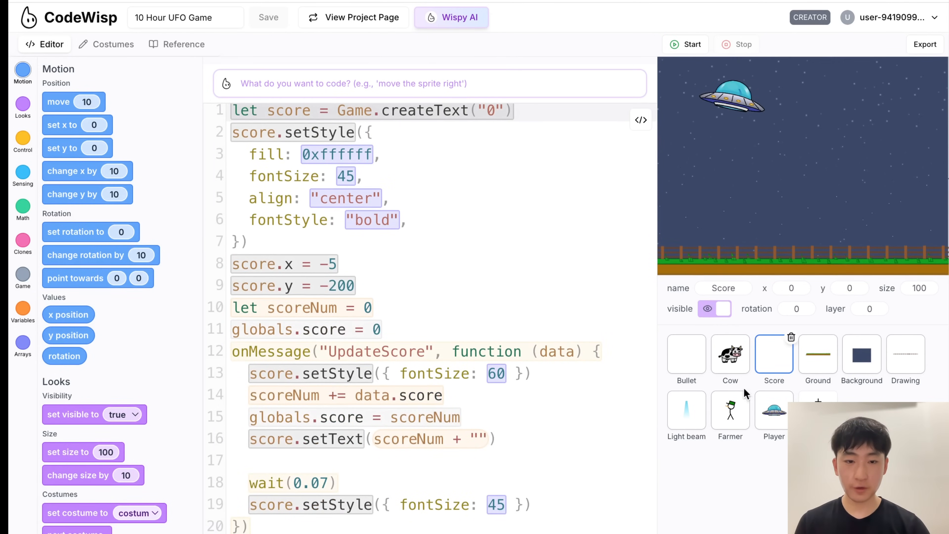
pyautogui.click(861, 355)
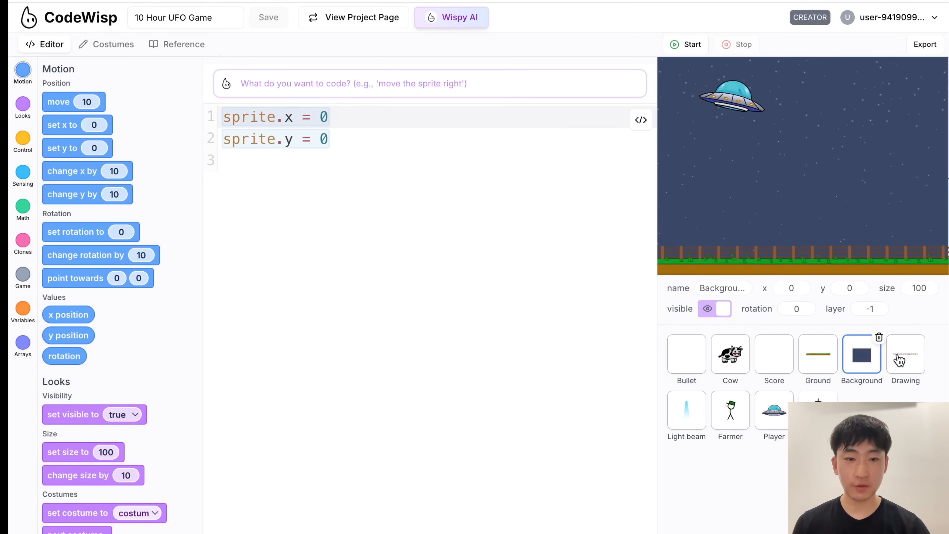
pyautogui.click(773, 415)
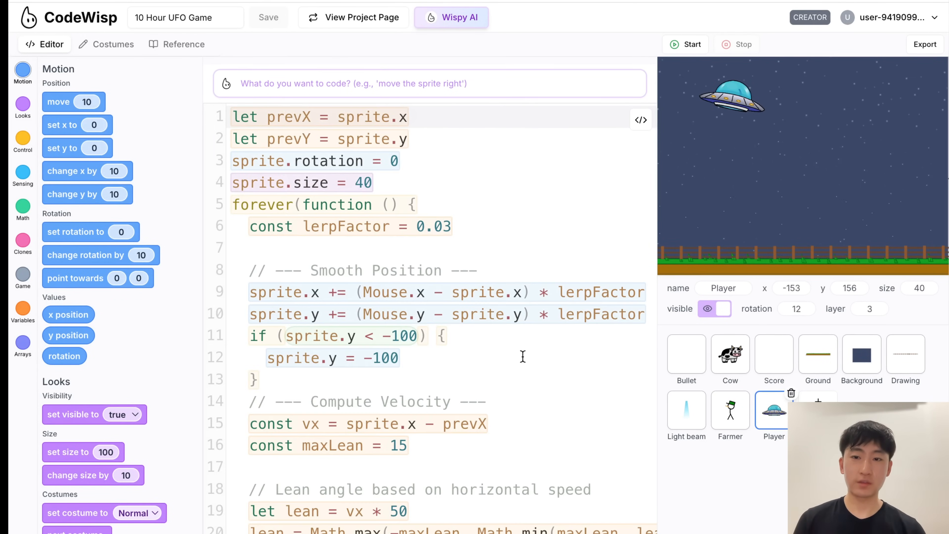
pyautogui.click(685, 354)
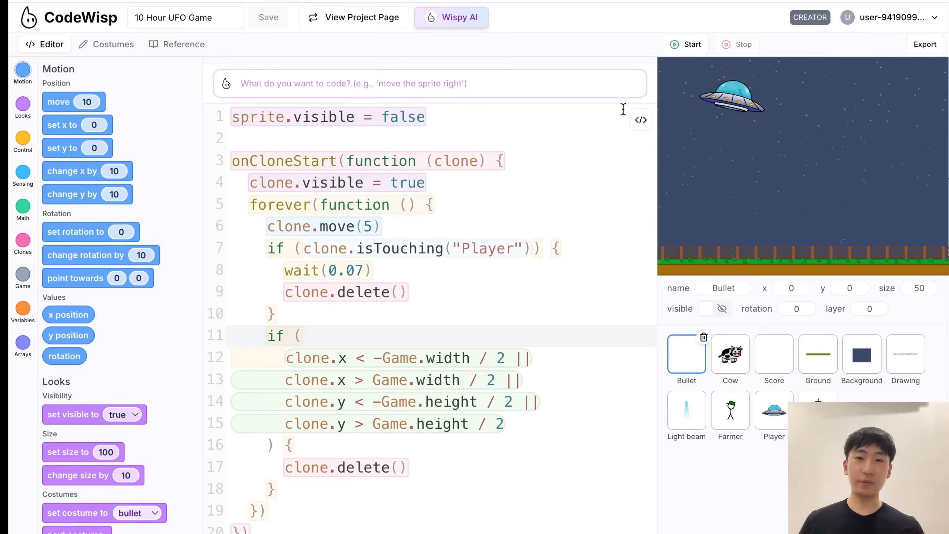